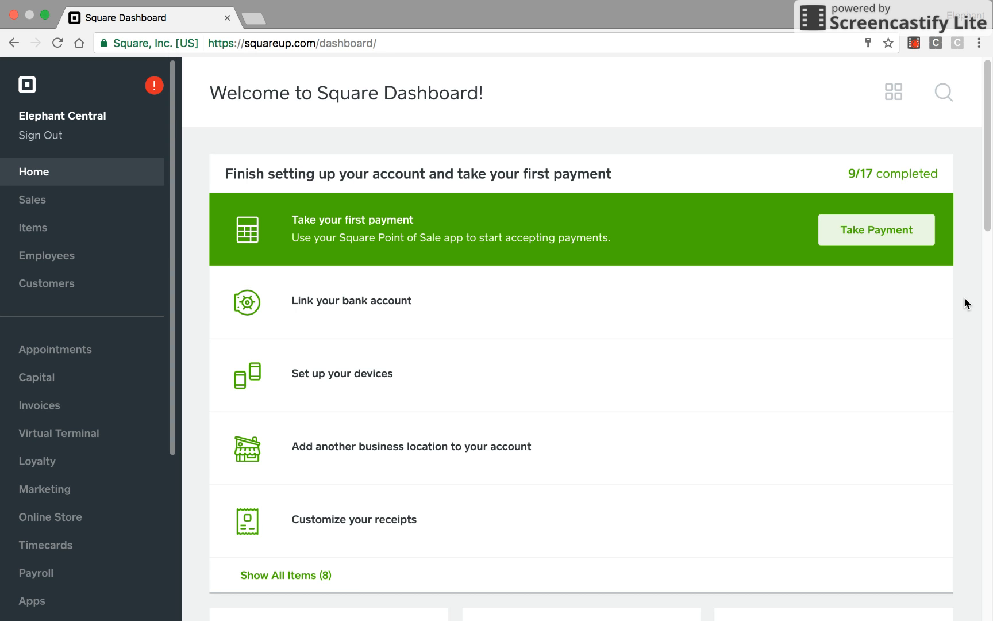
mouse_move(970, 203)
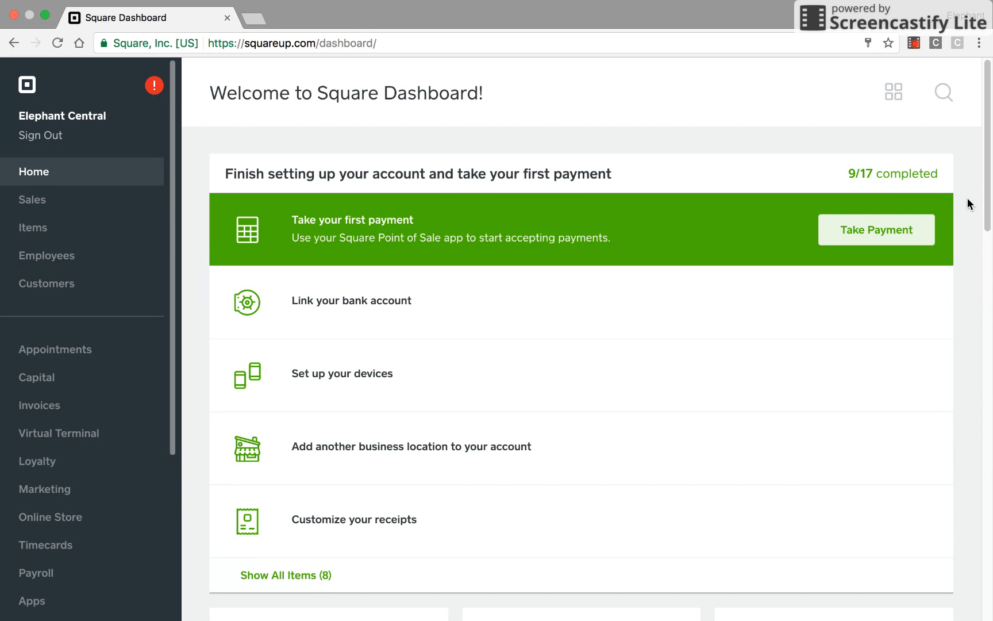
mouse_move(405, 131)
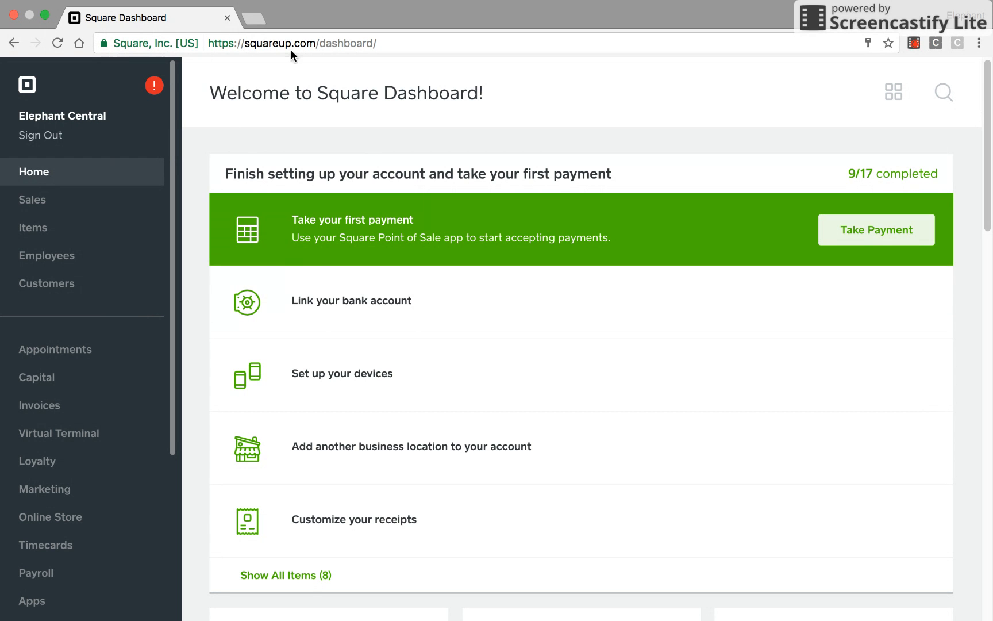
mouse_move(38, 131)
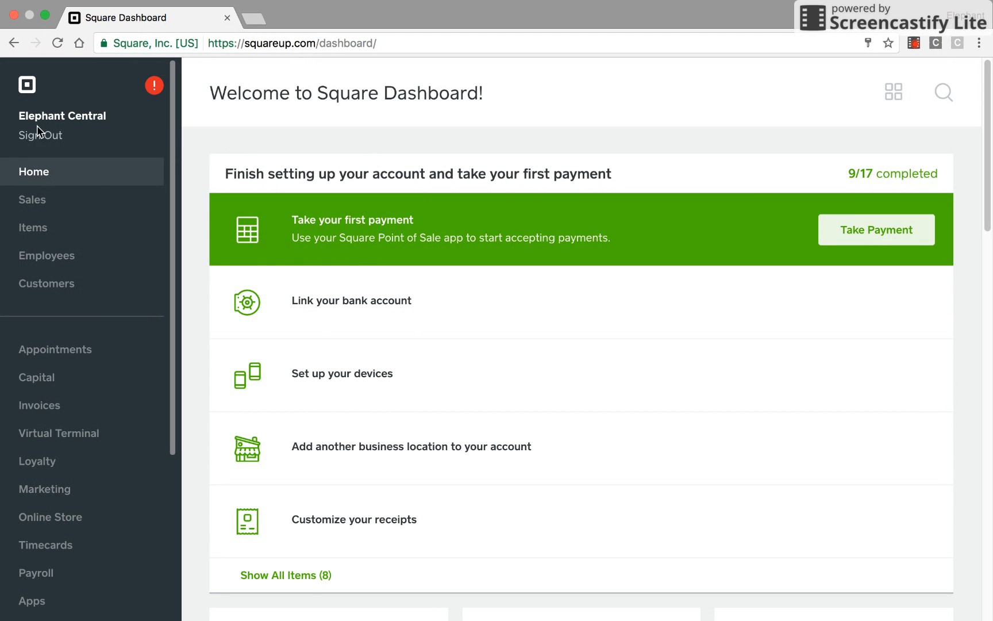
mouse_move(51, 145)
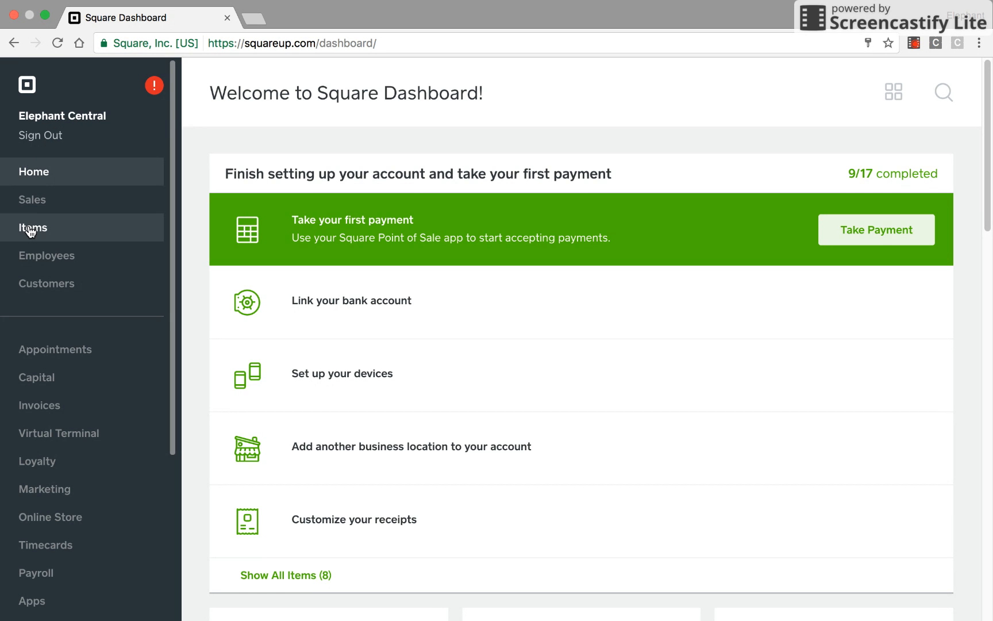
- Go to Items and browse the Item Library list for the GHS Backpacks item
left_click(32, 228)
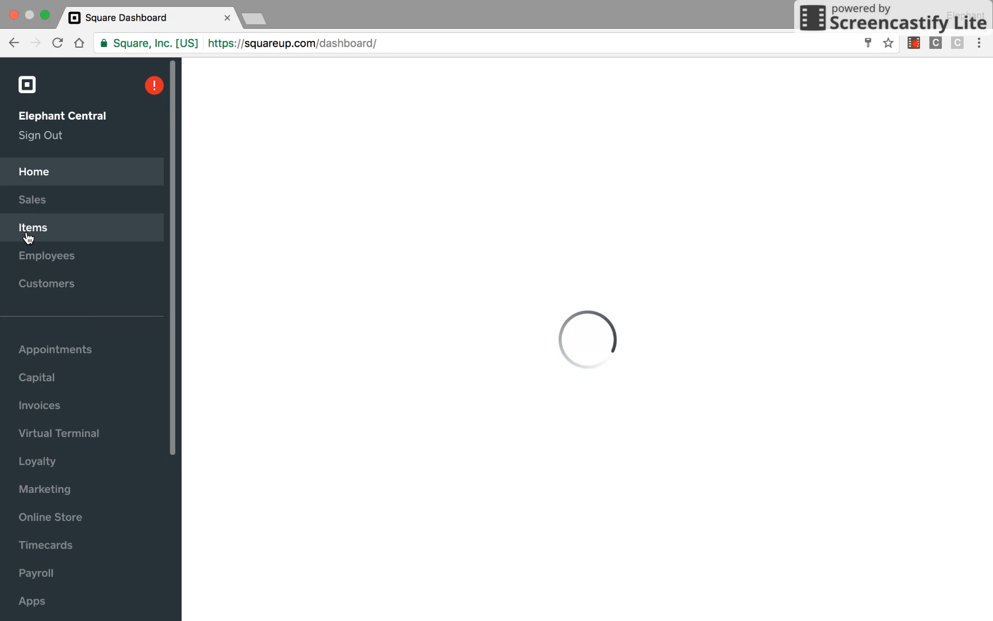
left_click(32, 227)
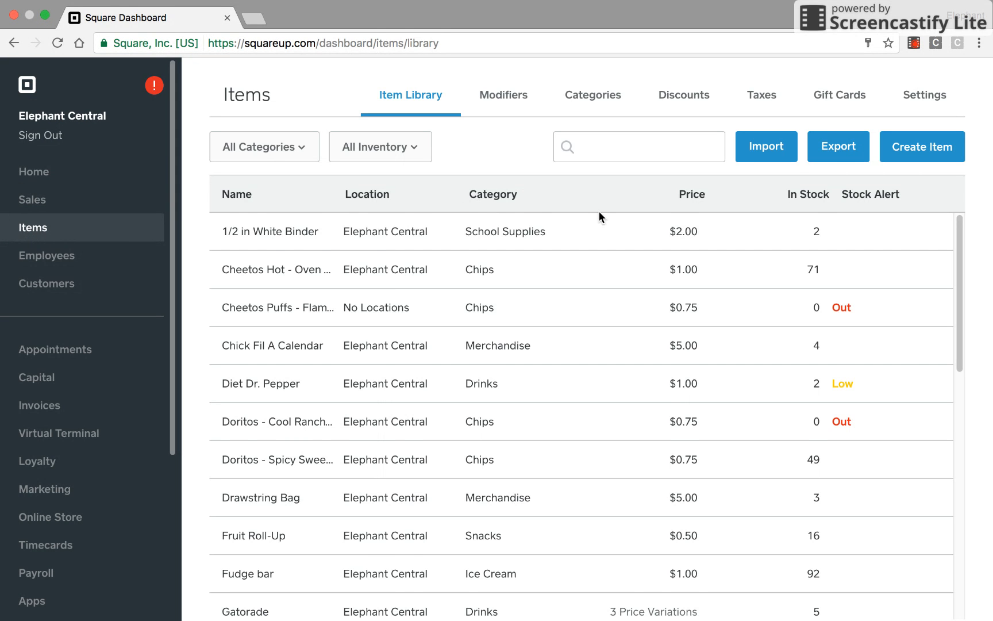
scroll("down", 3)
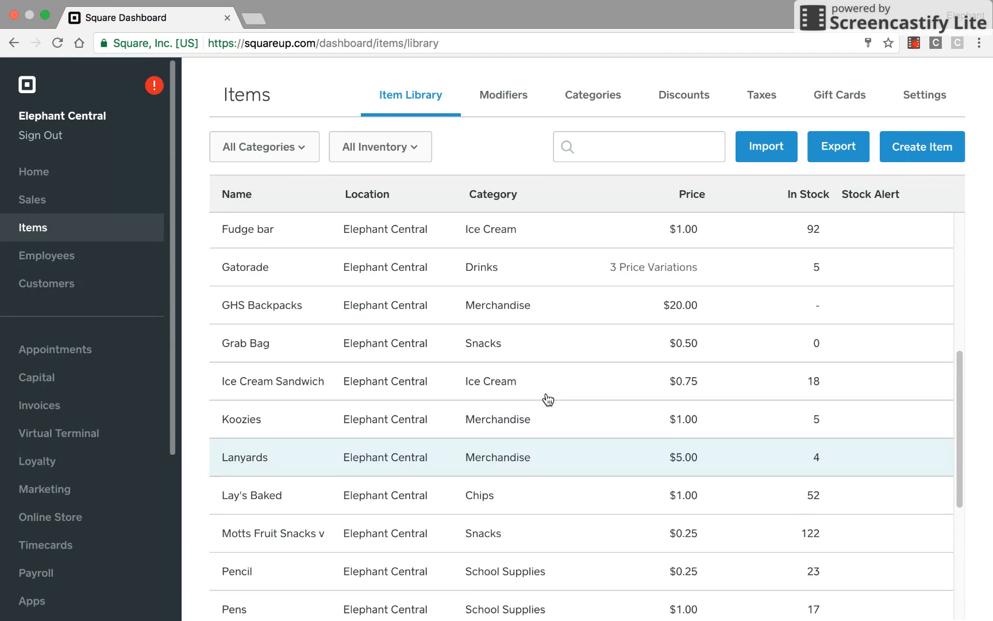
scroll("up", 3)
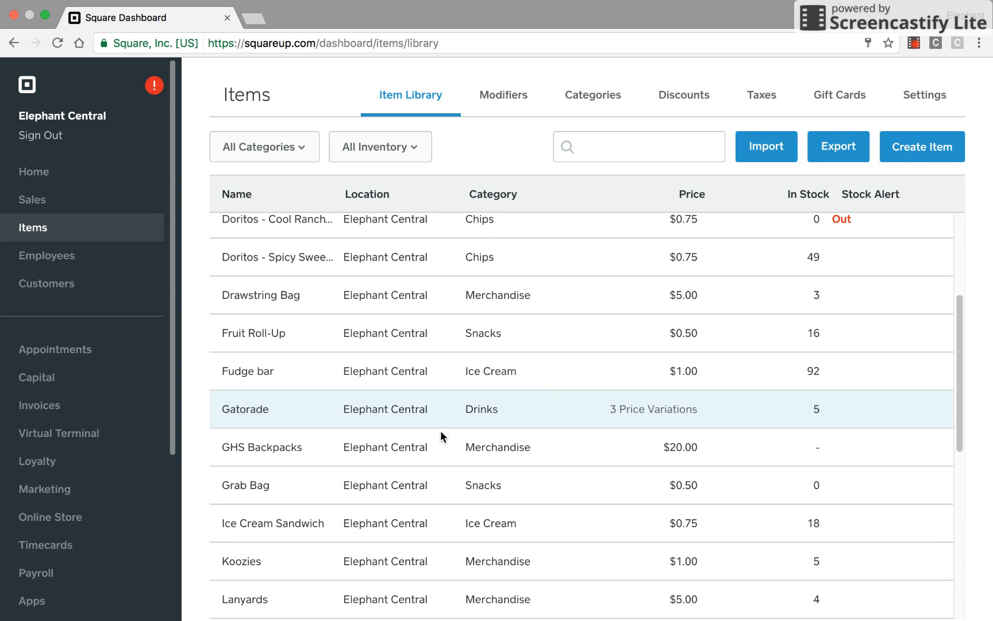
mouse_move(440, 449)
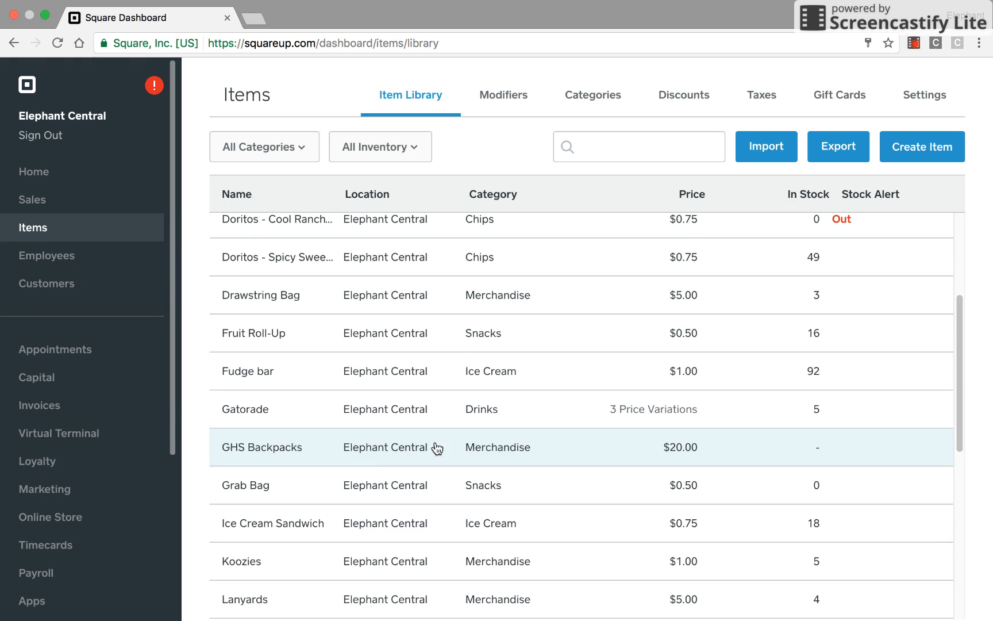
mouse_move(381, 454)
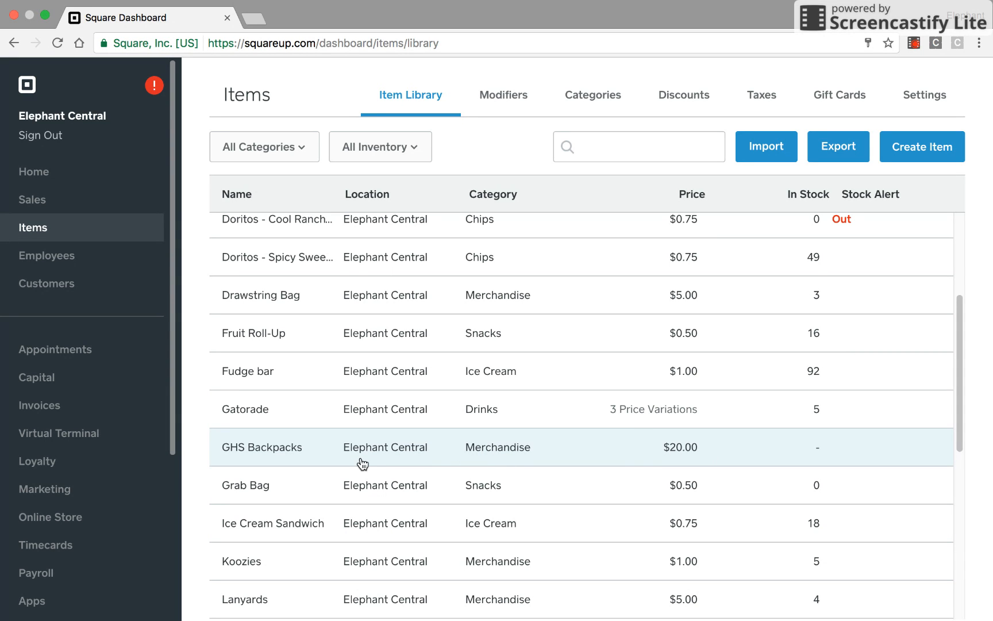
mouse_move(424, 460)
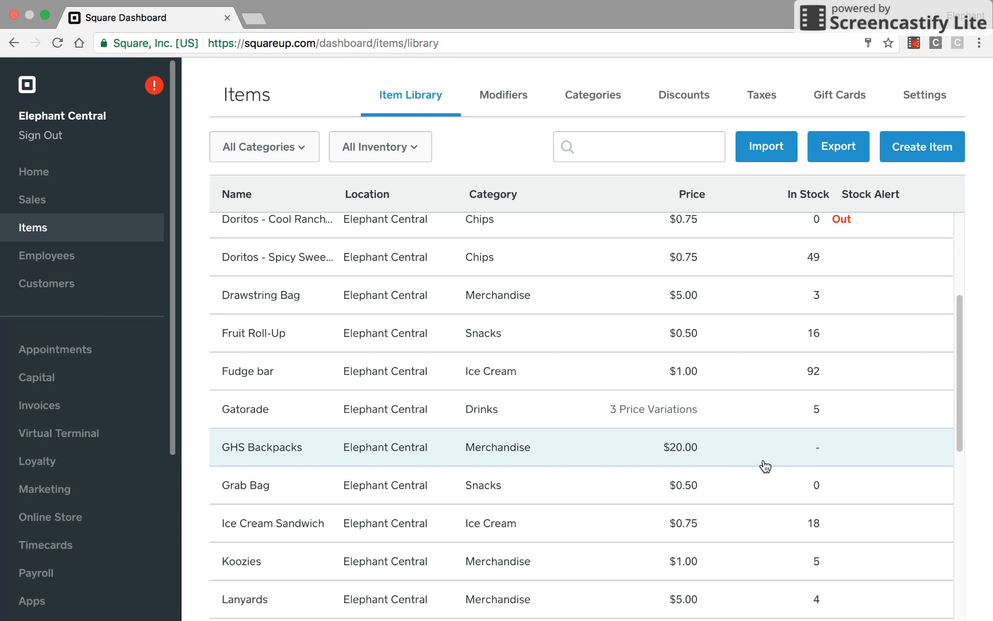
mouse_move(819, 457)
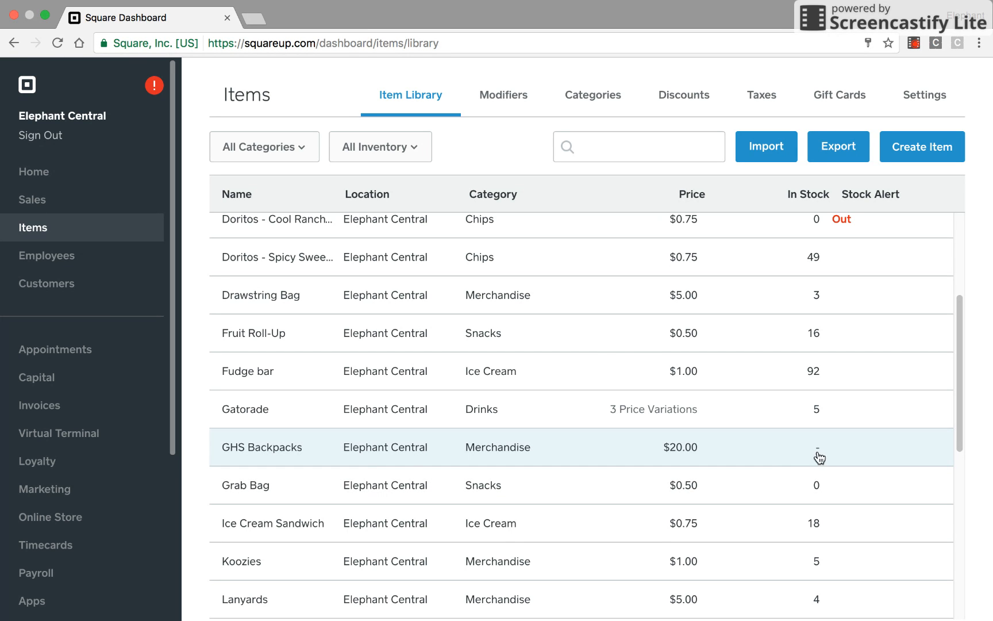
mouse_move(646, 453)
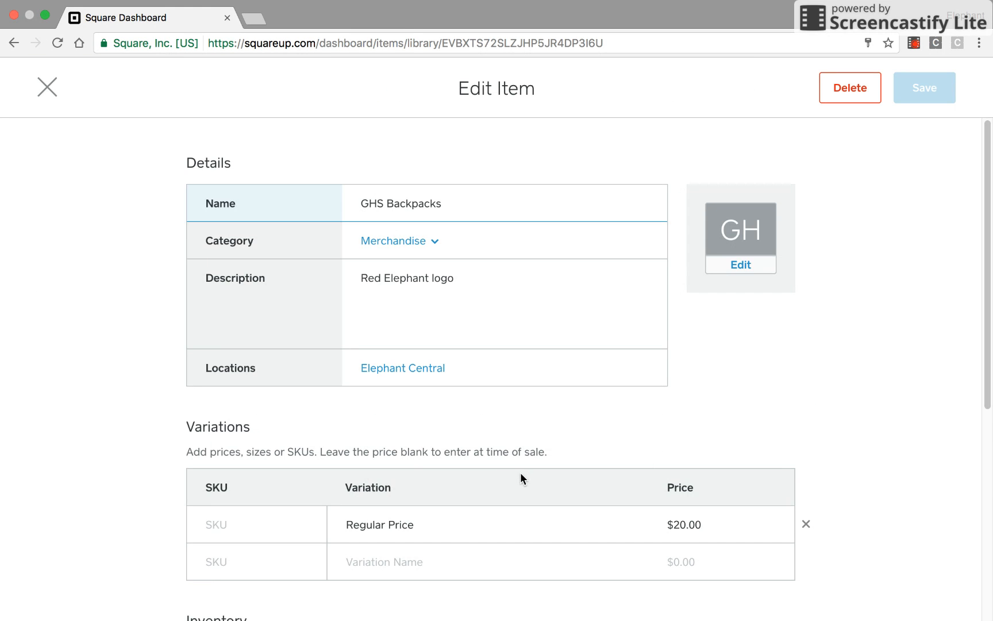
- Set Elephant Central as the GHS Backpacks inventory location and start tracking its inventory
scroll("down", 3)
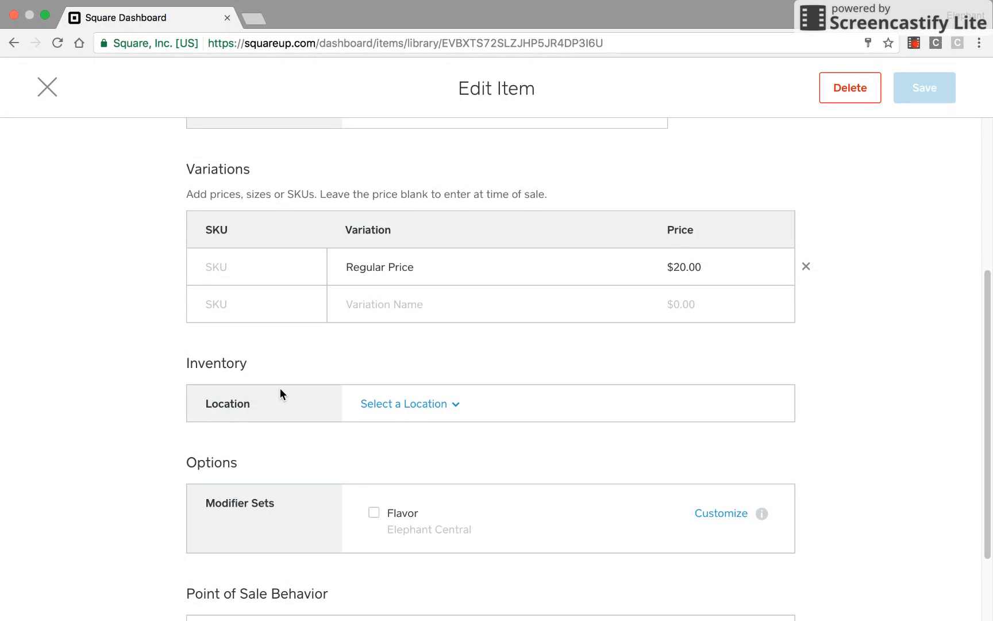
mouse_move(407, 414)
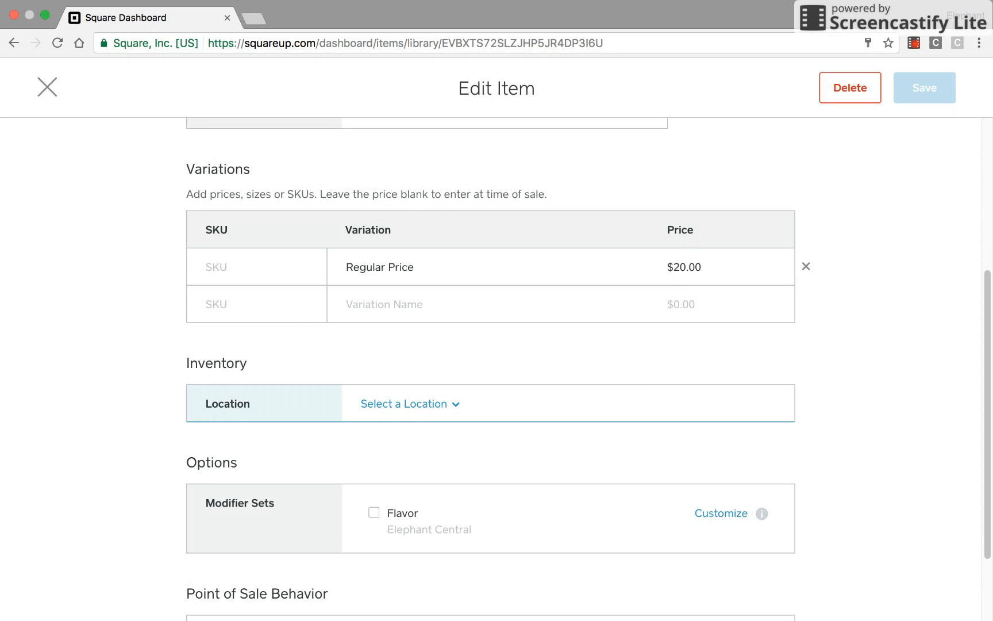
left_click(409, 403)
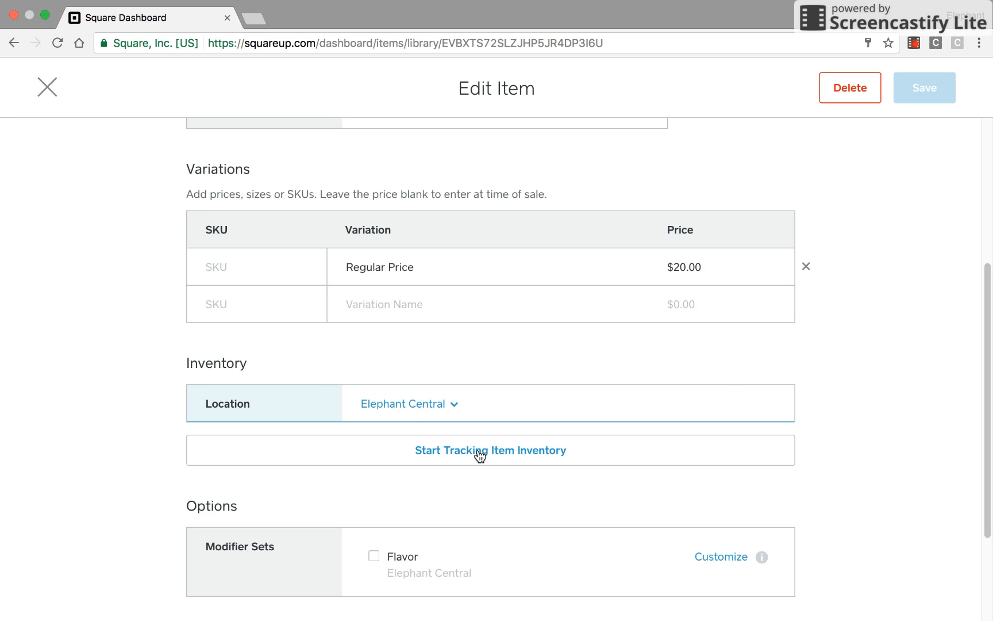
left_click(491, 451)
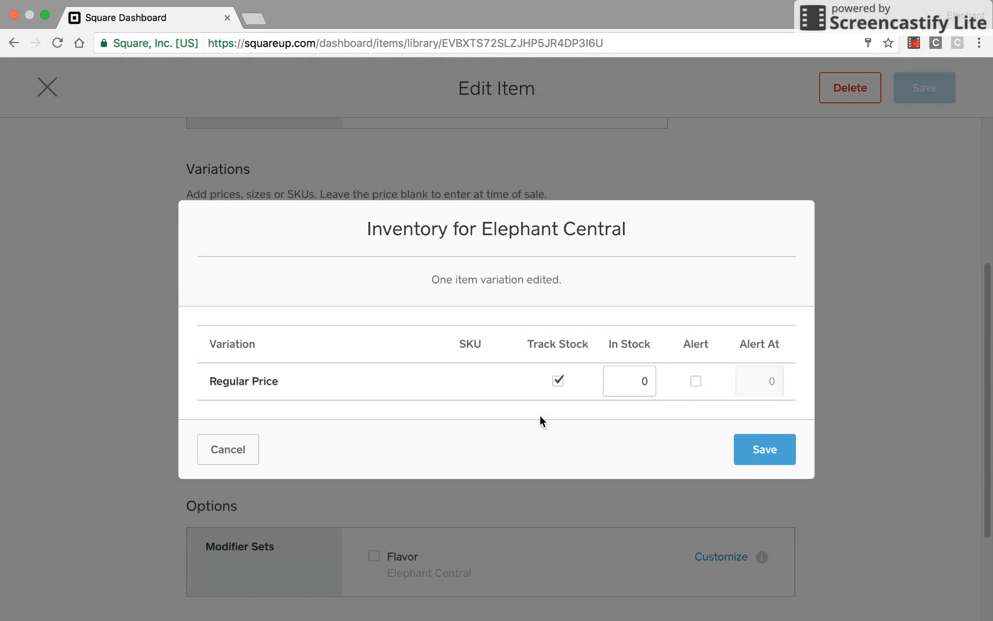
- Record 8 in stock with a low-stock alert at 2 and save the GHS Backpacks item
left_click(630, 382)
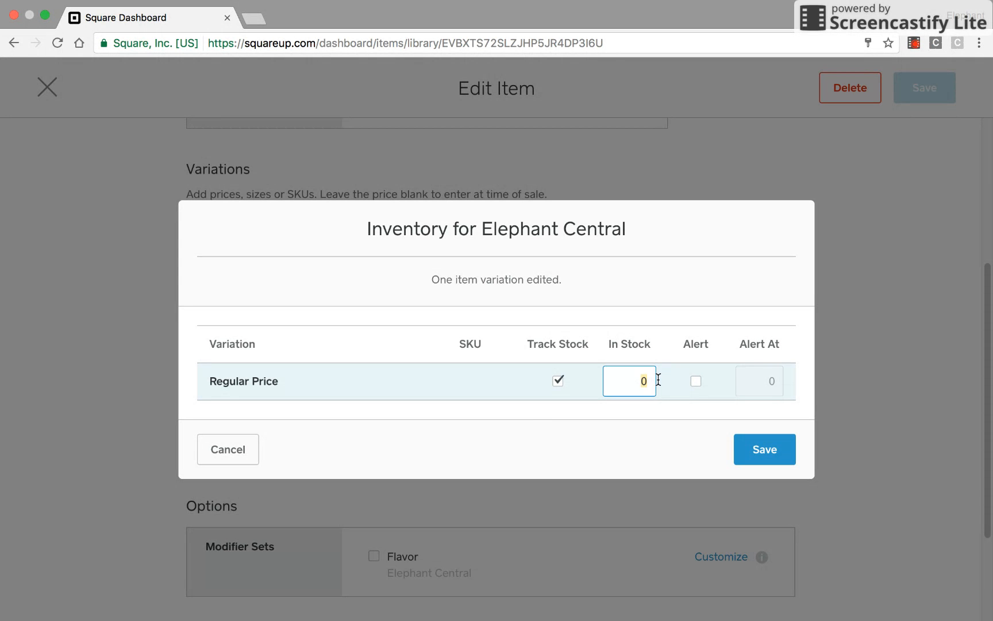
type("8")
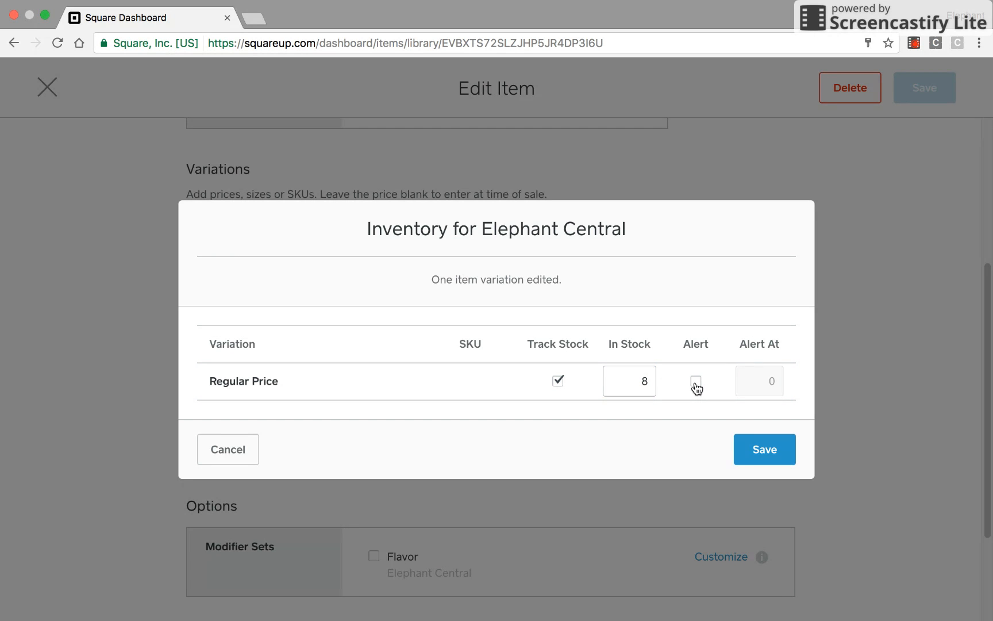
left_click(695, 381)
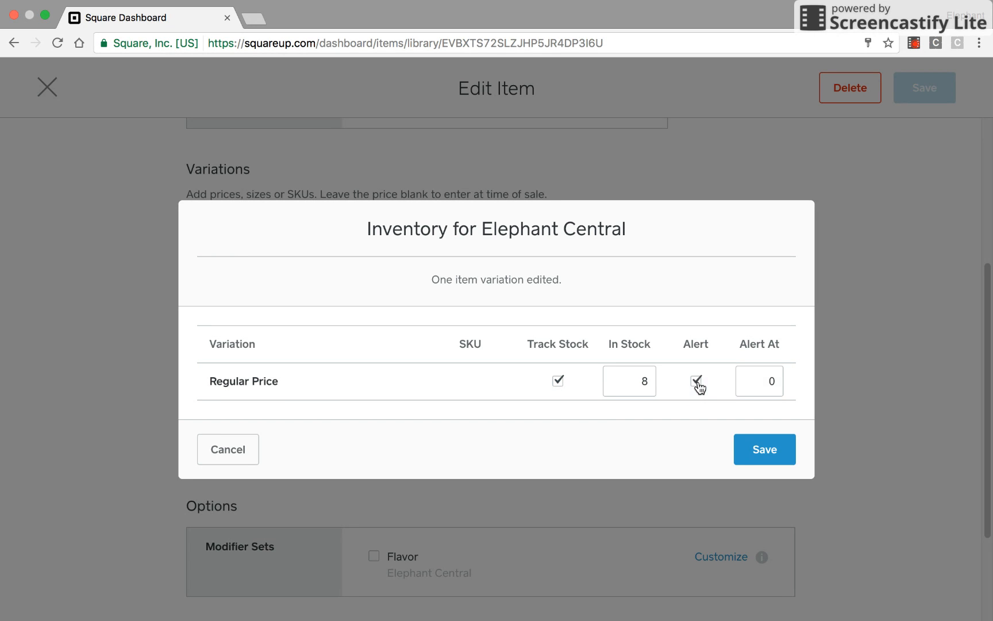
left_click(697, 380)
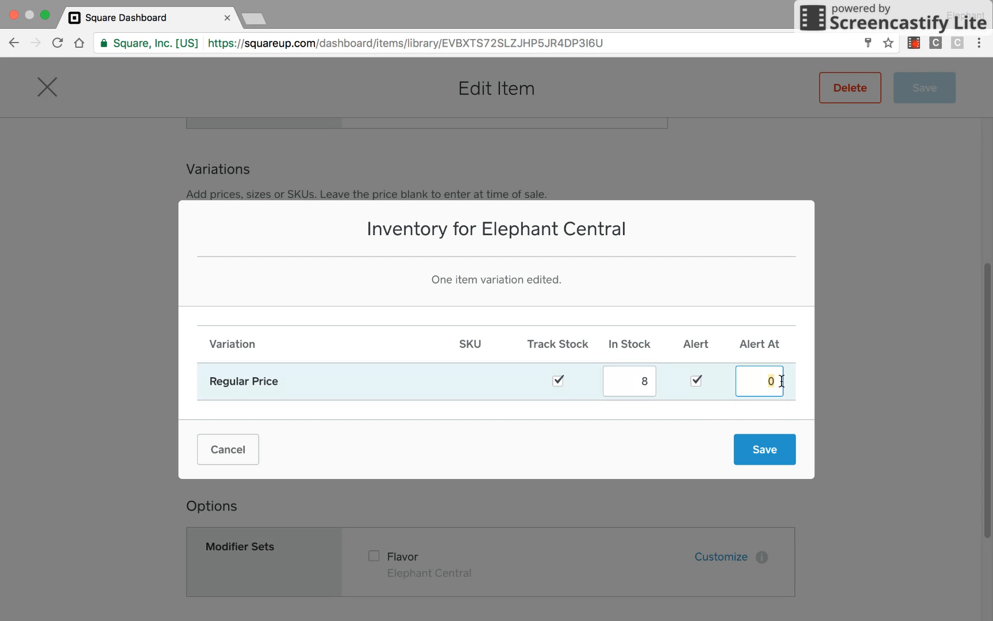
type("2")
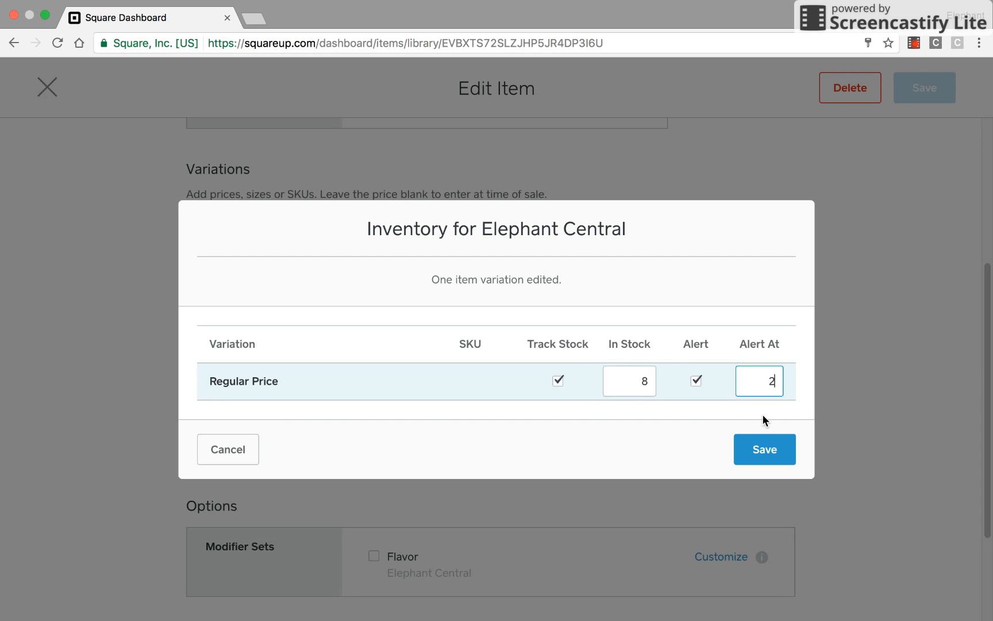
left_click(764, 449)
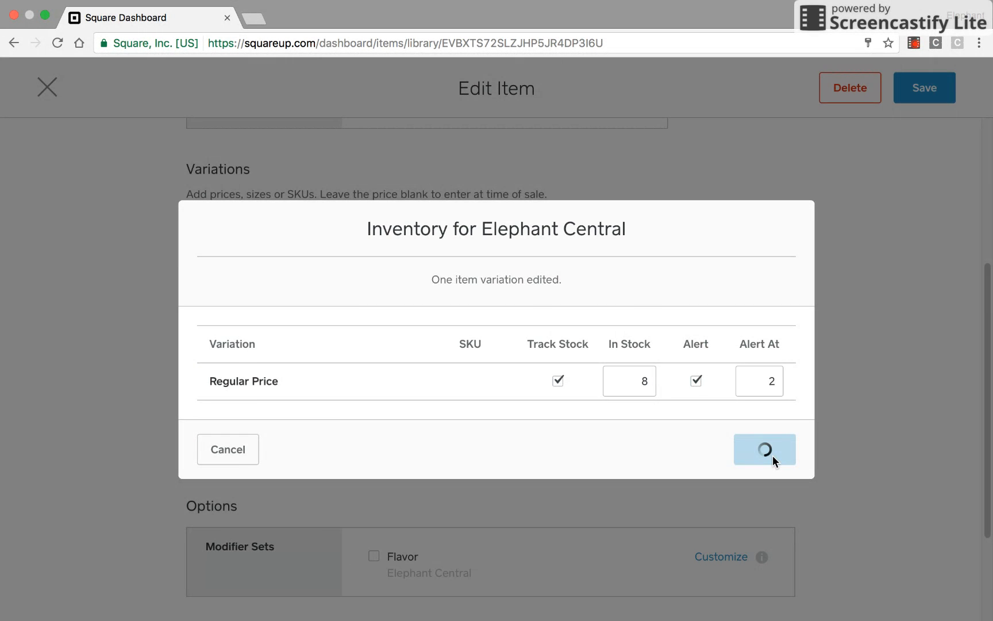
left_click(765, 449)
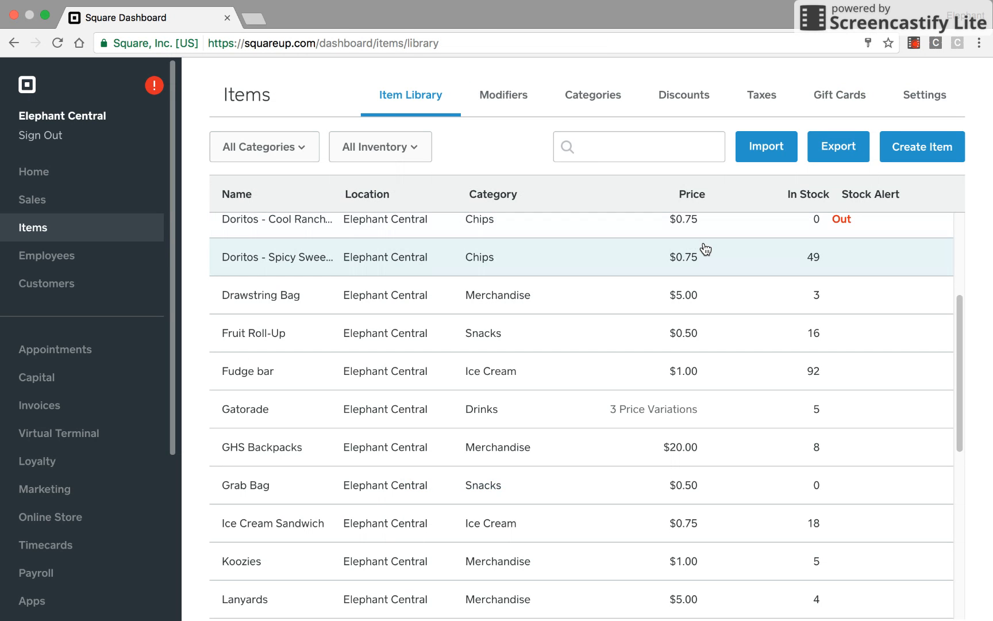
- Export the item library, now showing 8 GHS Backpacks, as a catalog CSV download
scroll("down", 3)
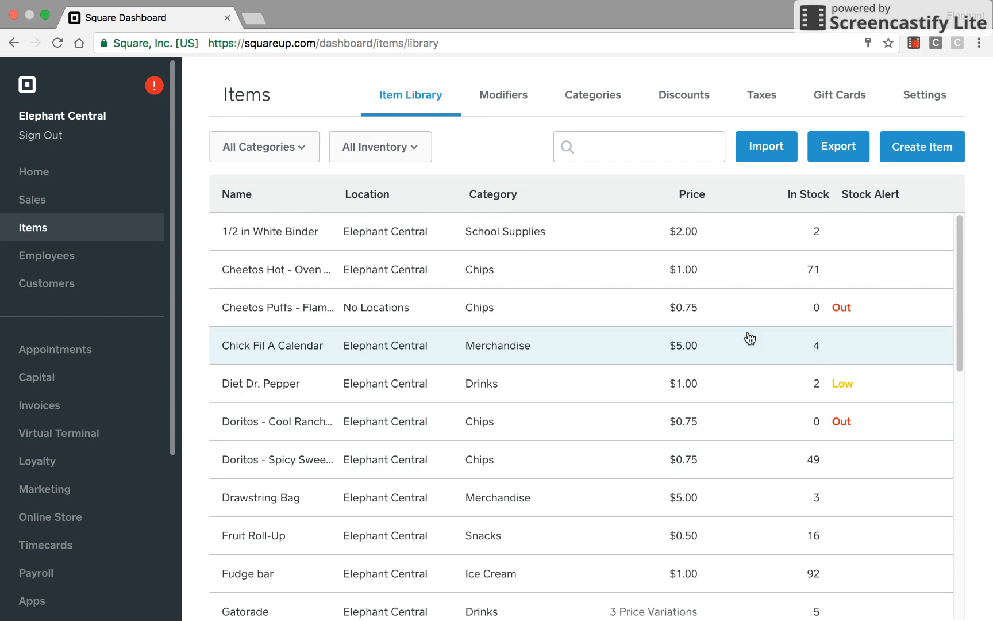
mouse_move(582, 341)
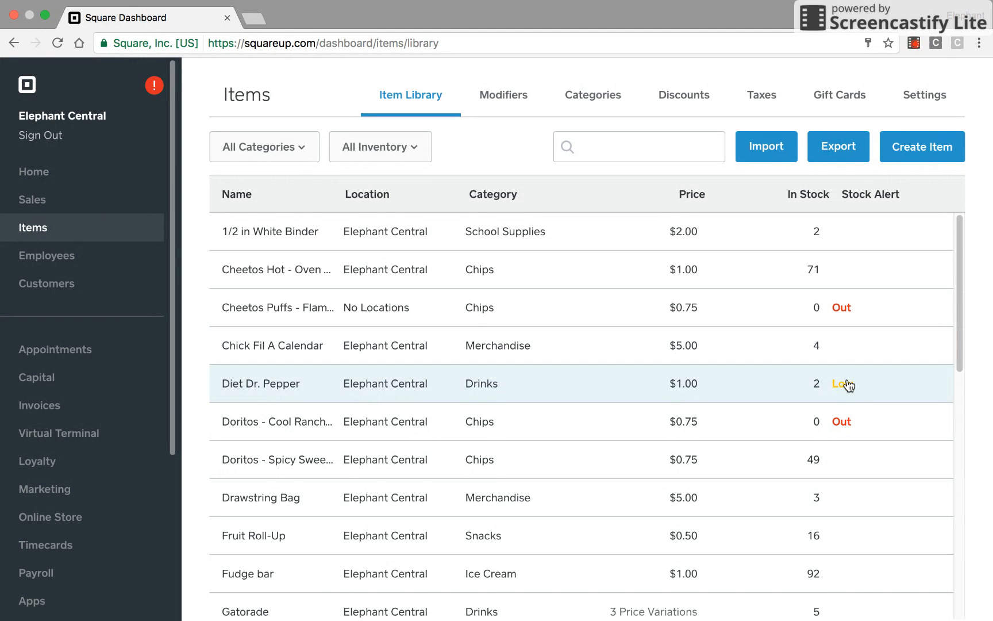
left_click(838, 147)
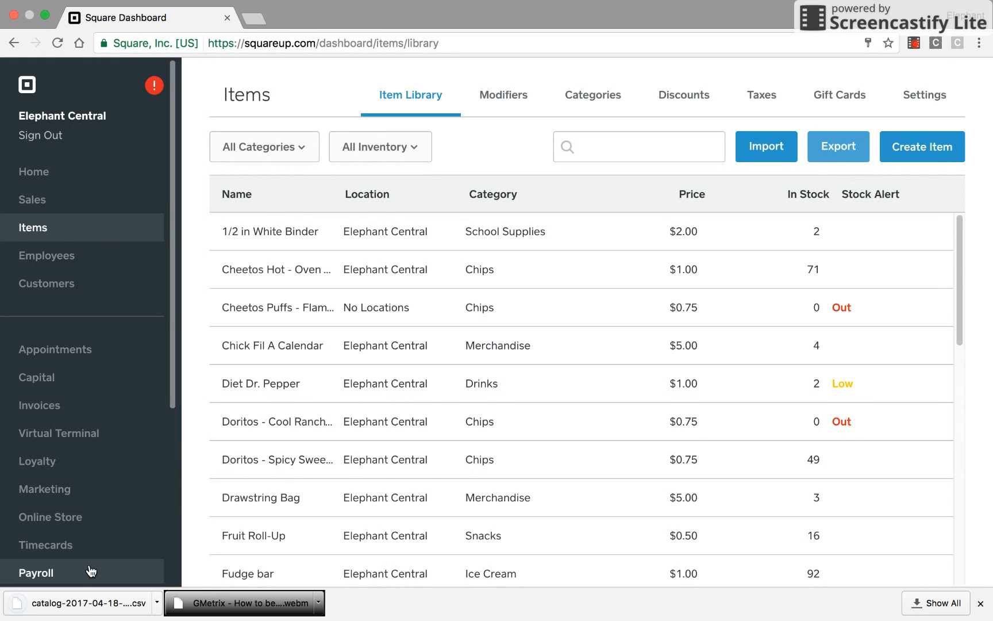